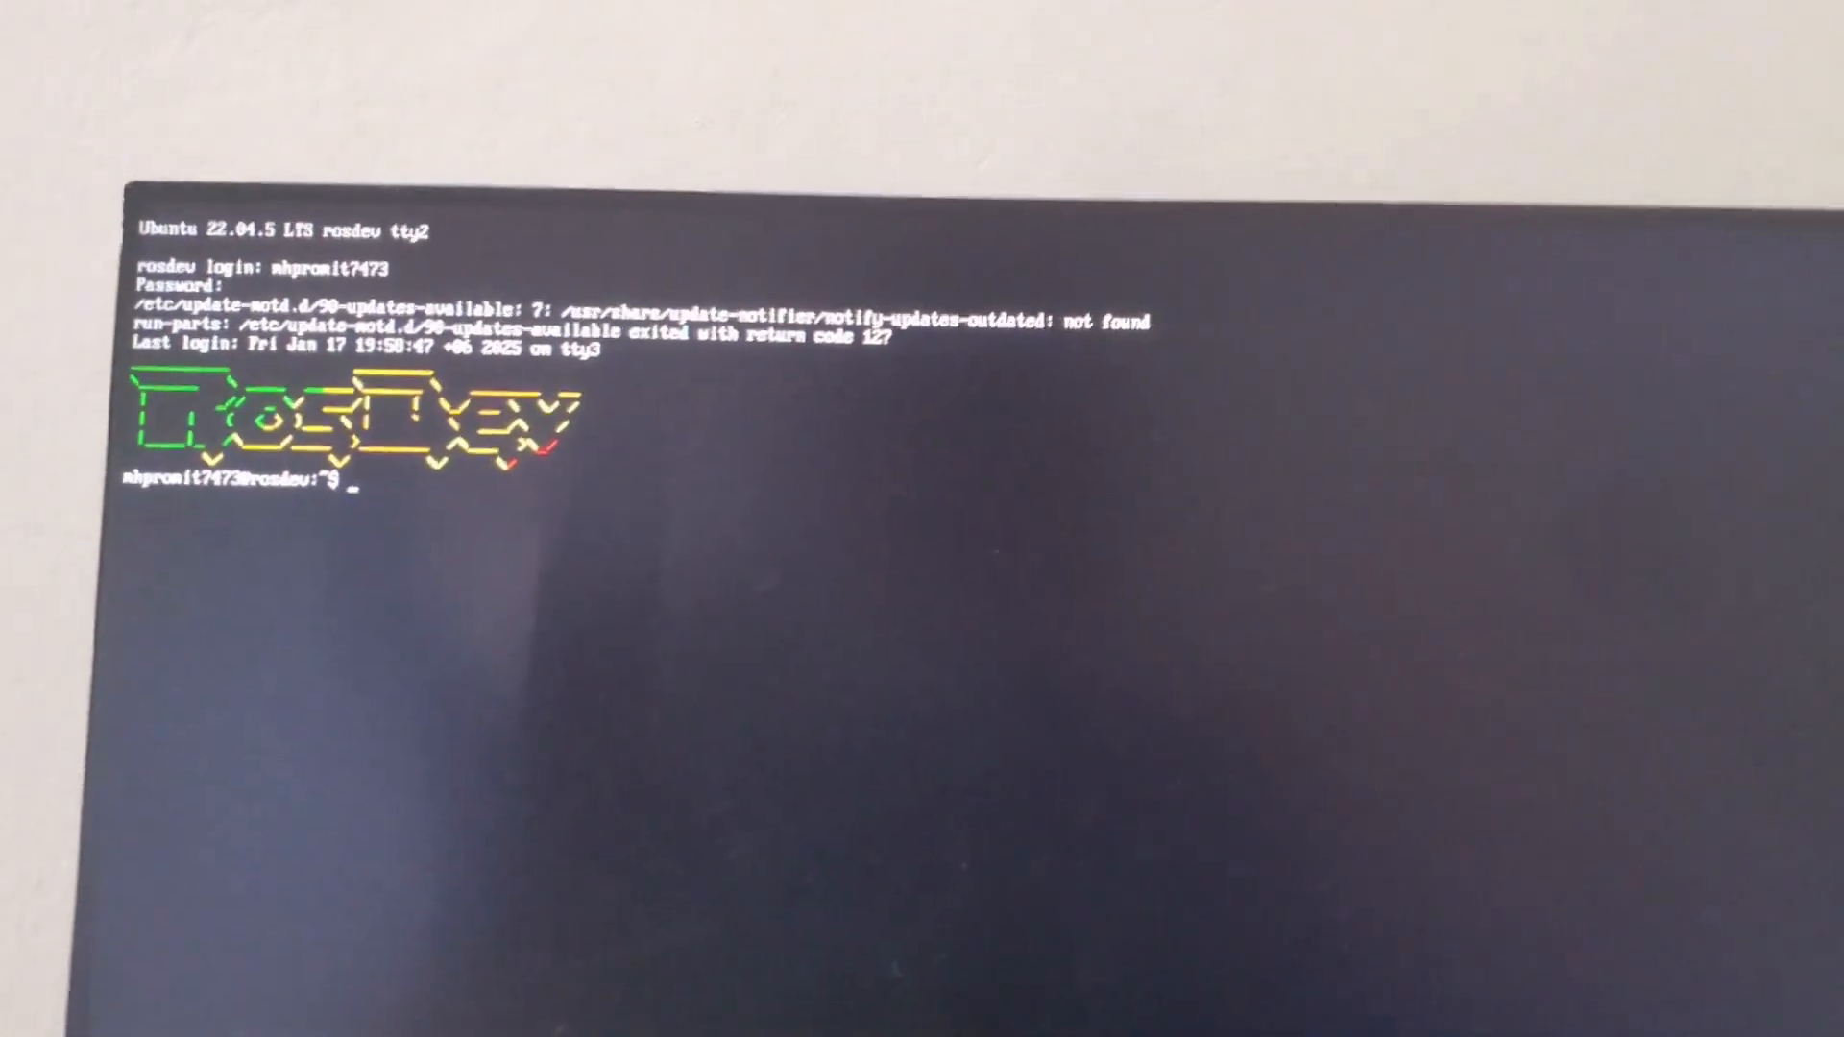
- Check disk usage with df -h, revealing the root partition at 100% with 0 available
{"action": "type", "text": "df -h"}
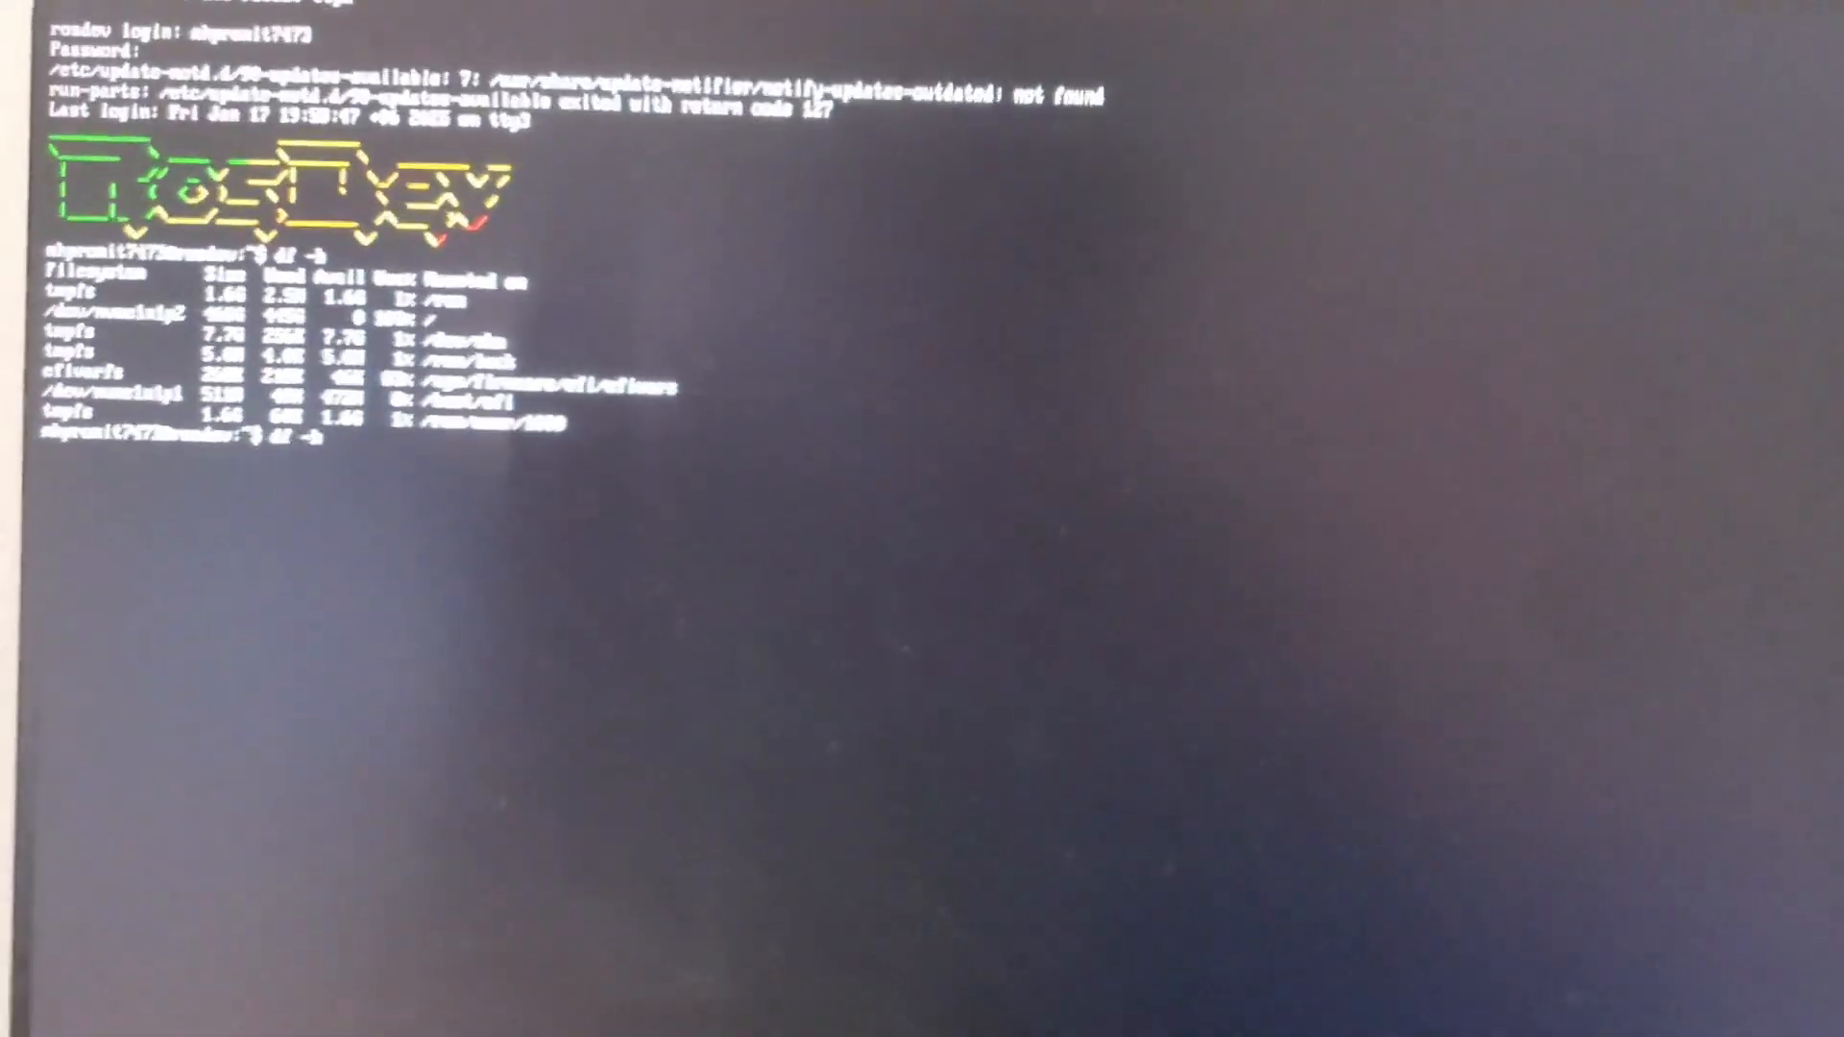
- Truncate /var/log/kern.log and /var/log/syslog to zero size with sudo
{"action": "type", "text": "sudo truncate -s 0 /var/log/syslog"}
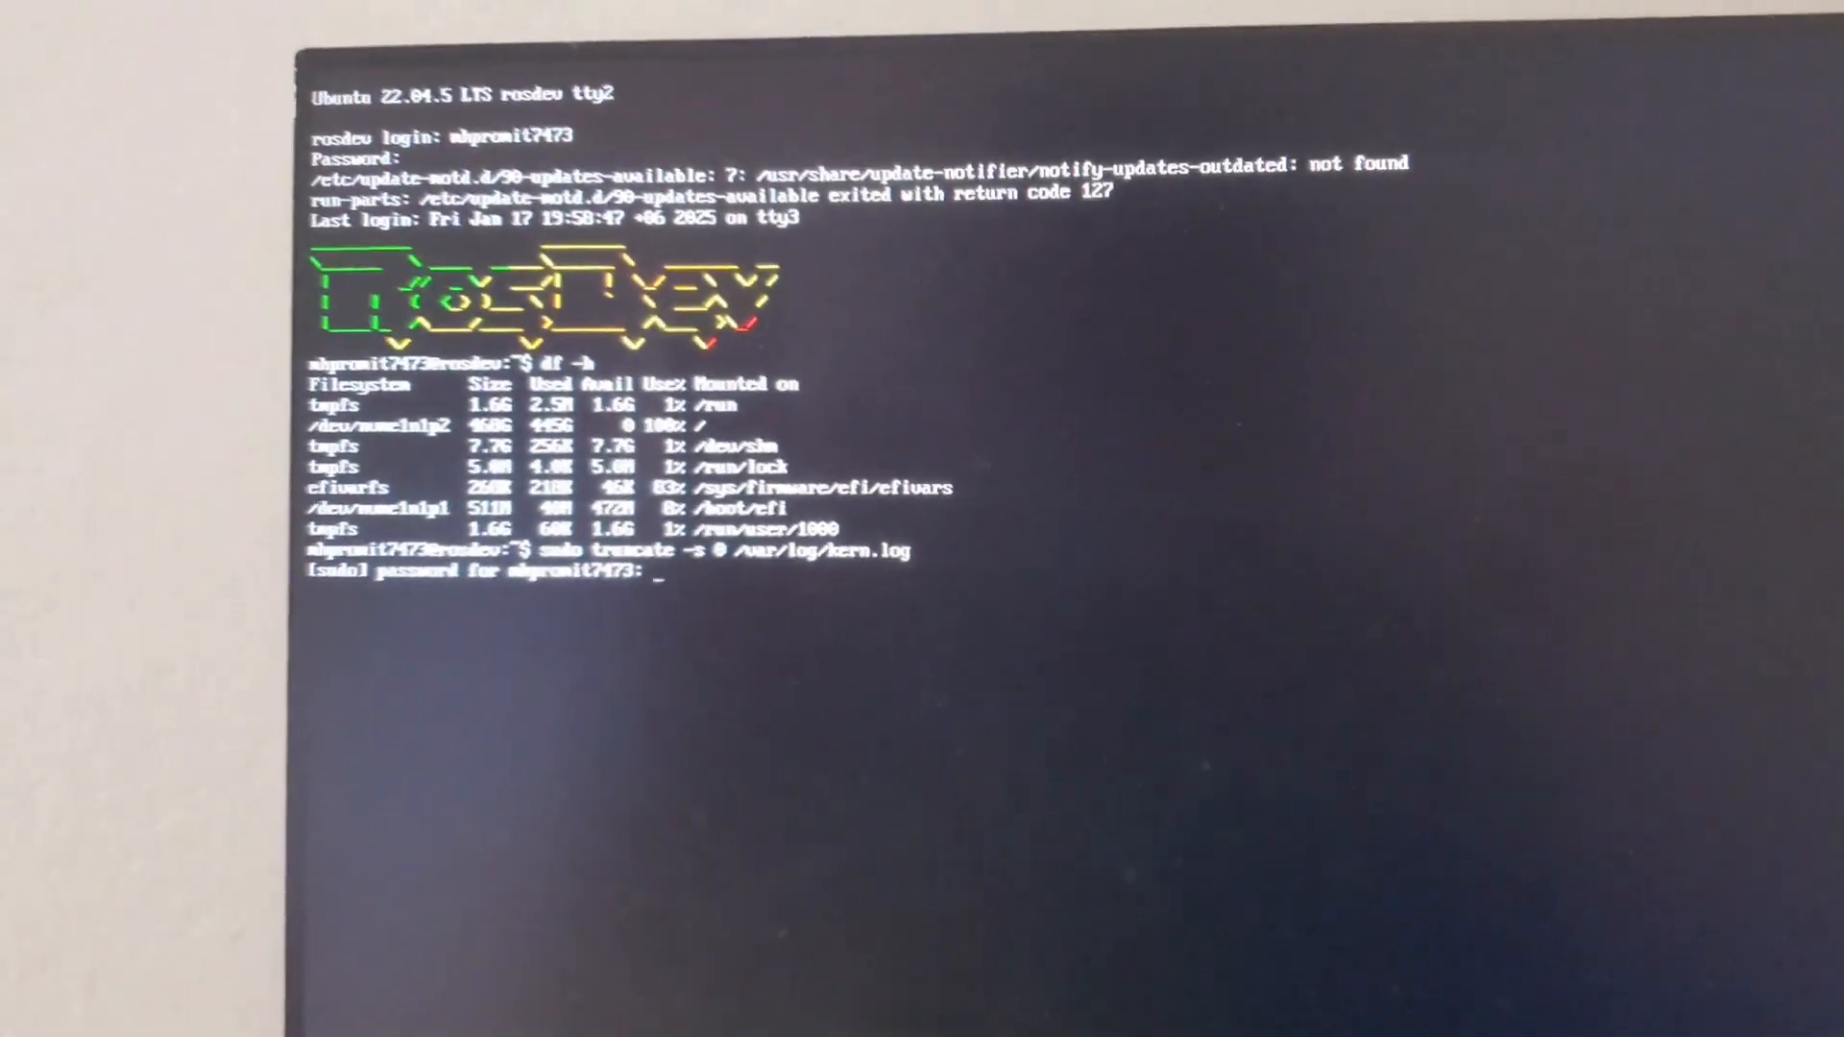
{"action": "key", "text": "Return"}
{"action": "type", "text": "sudo truncate -s 0 /var/log/kern.log"}
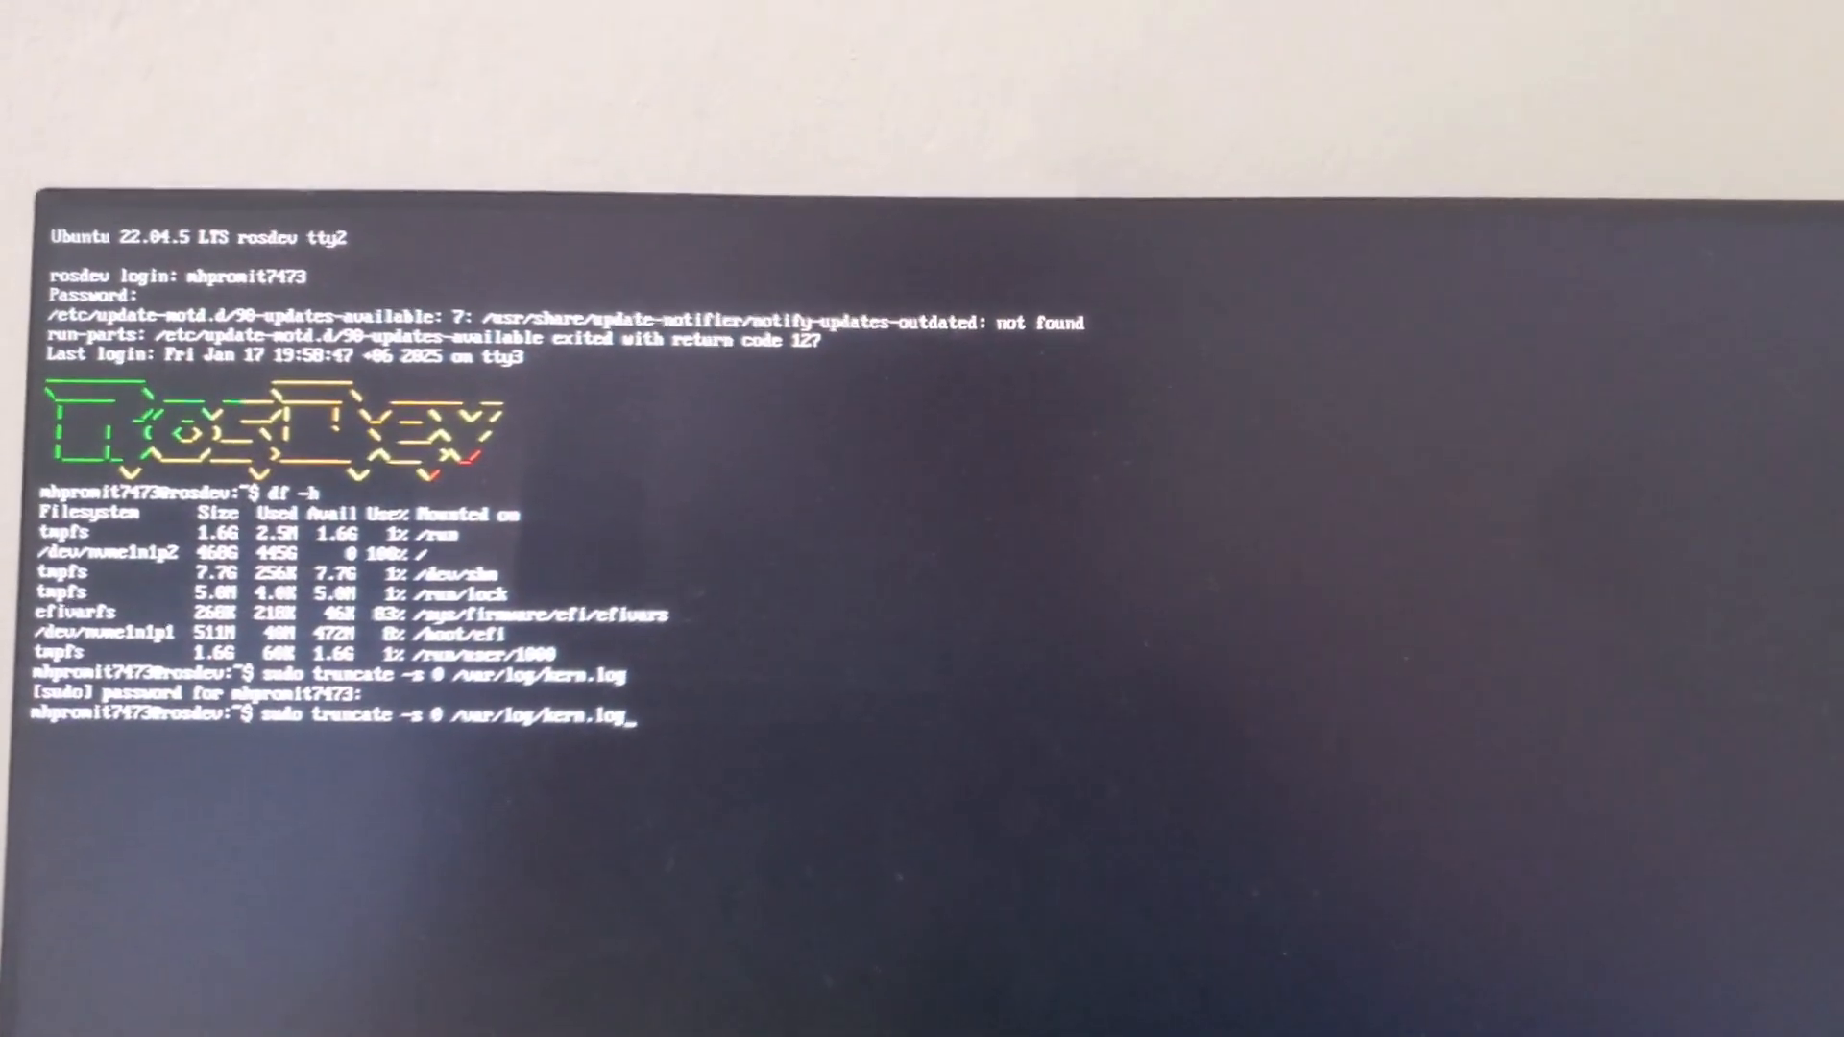
{"action": "key", "text": "Return"}
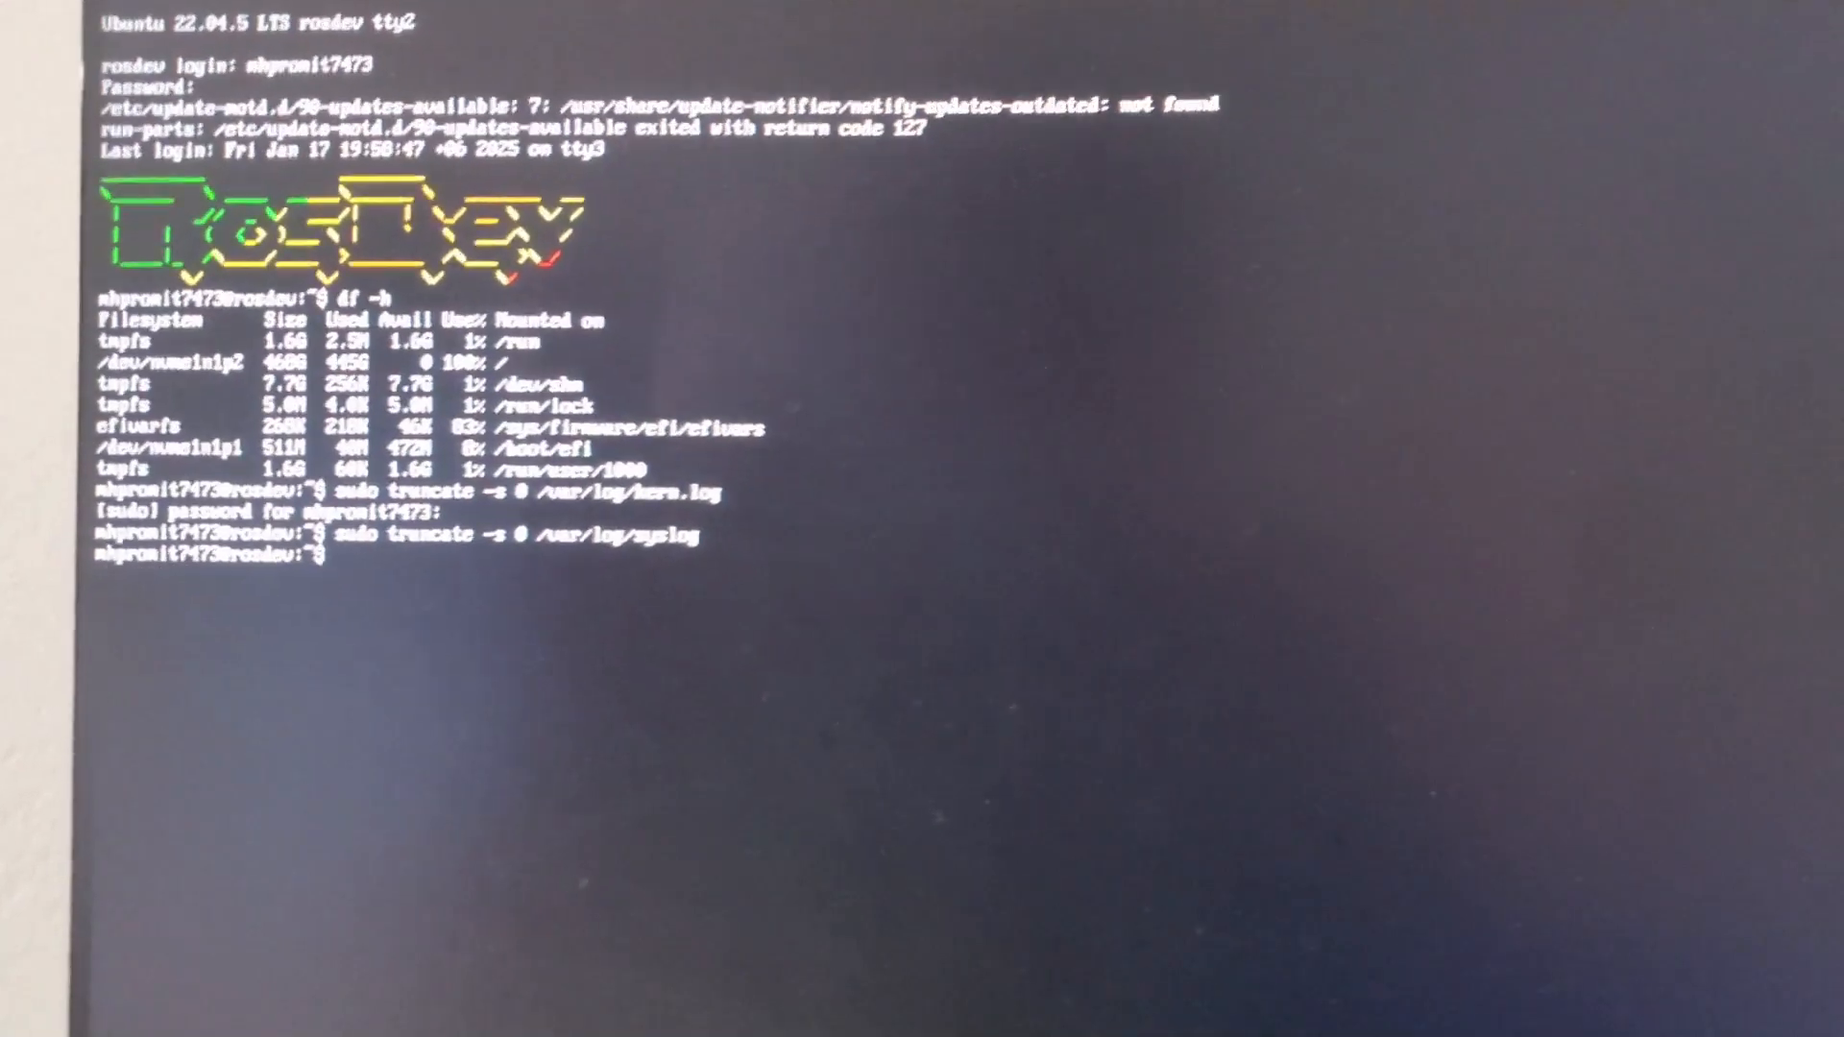
- Prepare another df -h disk usage check to confirm the freed space
{"action": "type", "text": "df -h"}
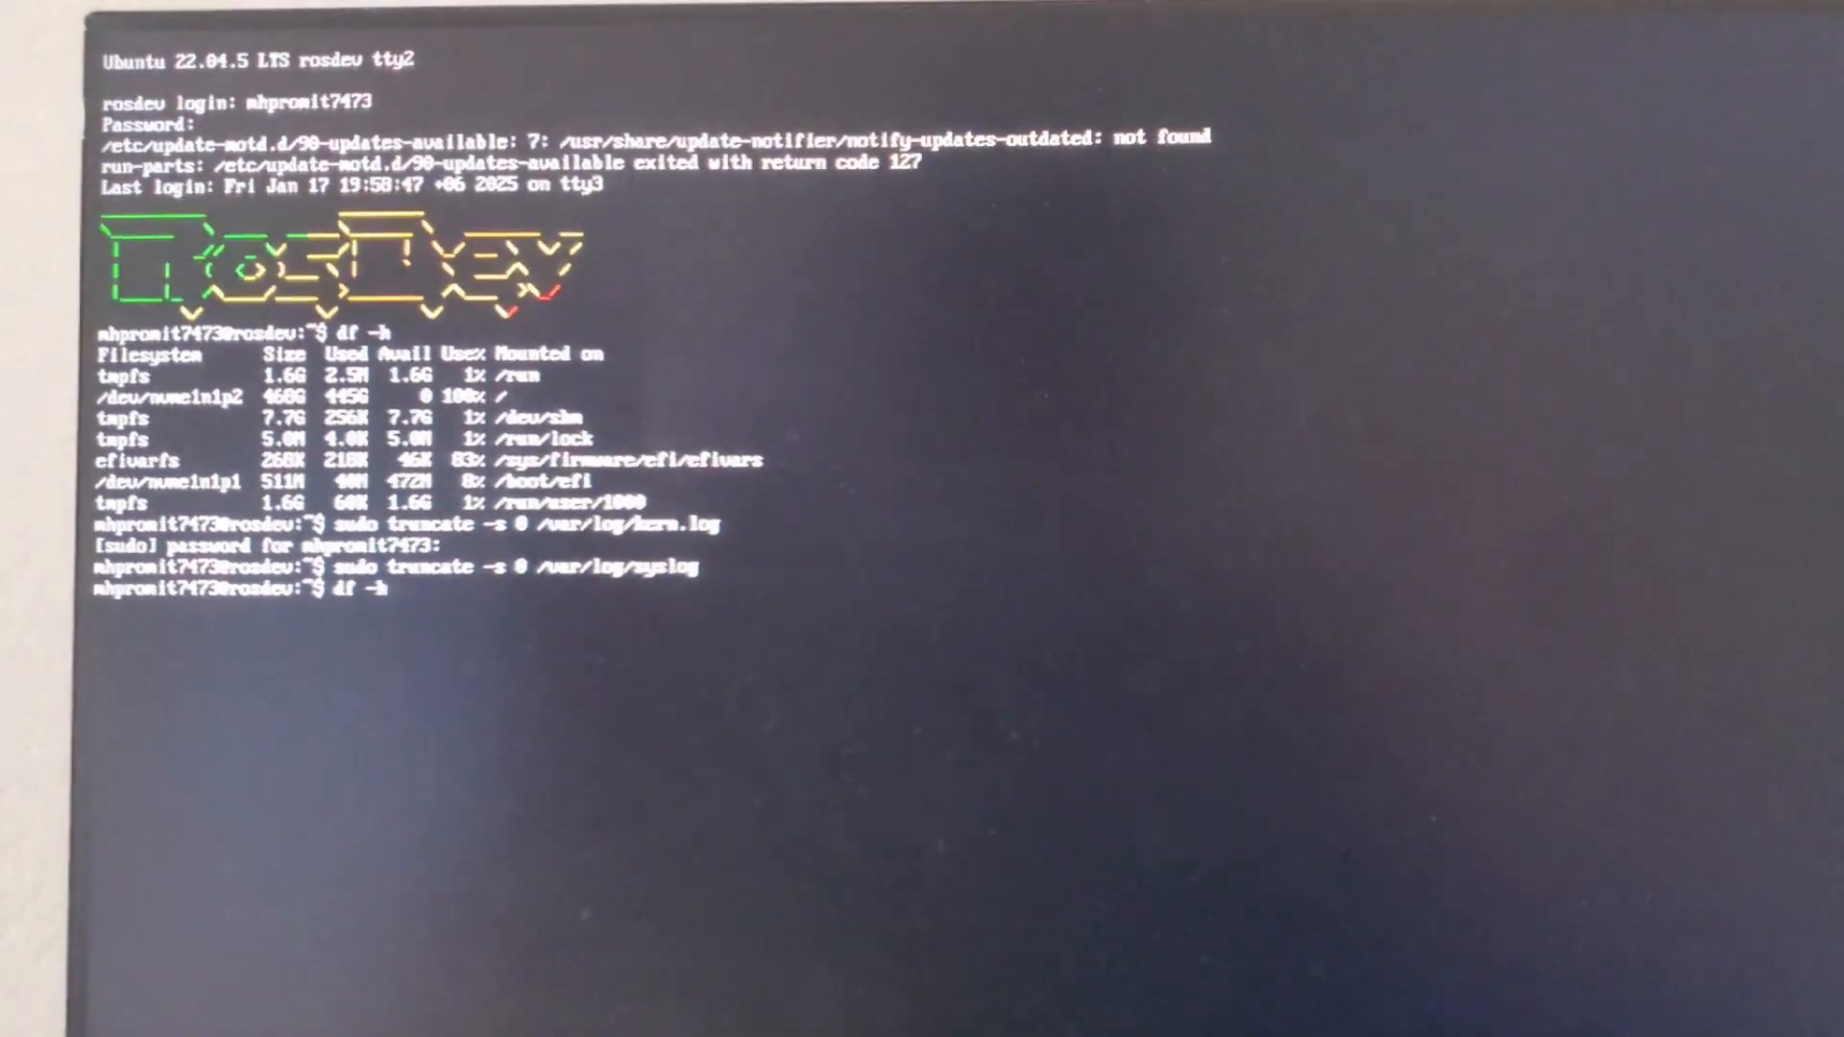